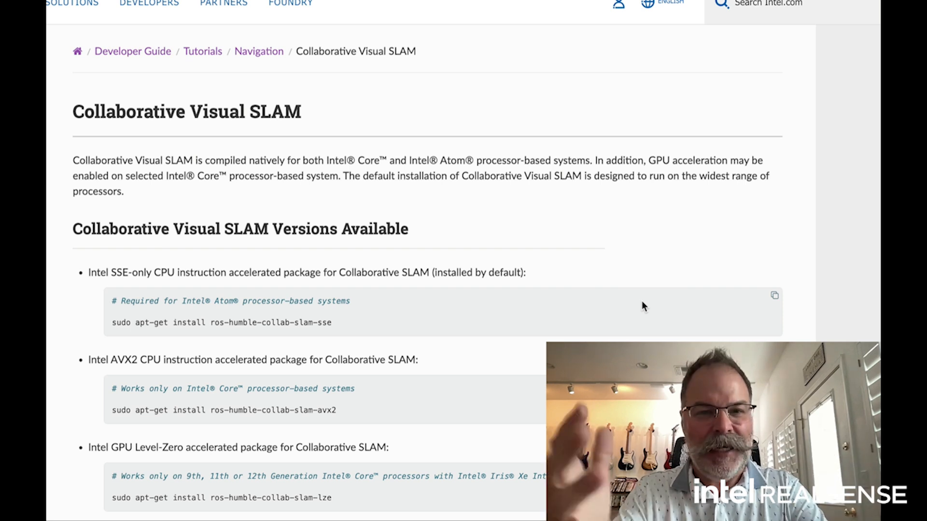
scroll(down, 3)
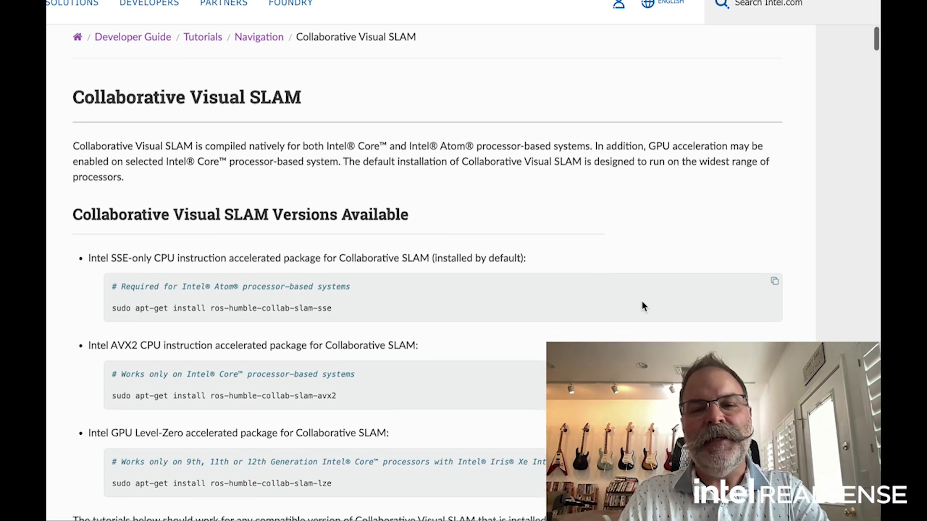
scroll(down, 3)
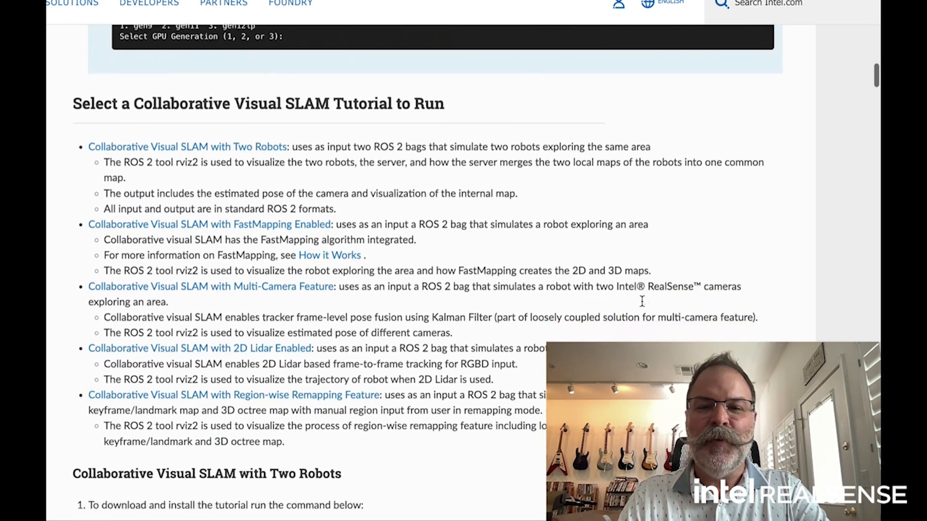
scroll(down, 3)
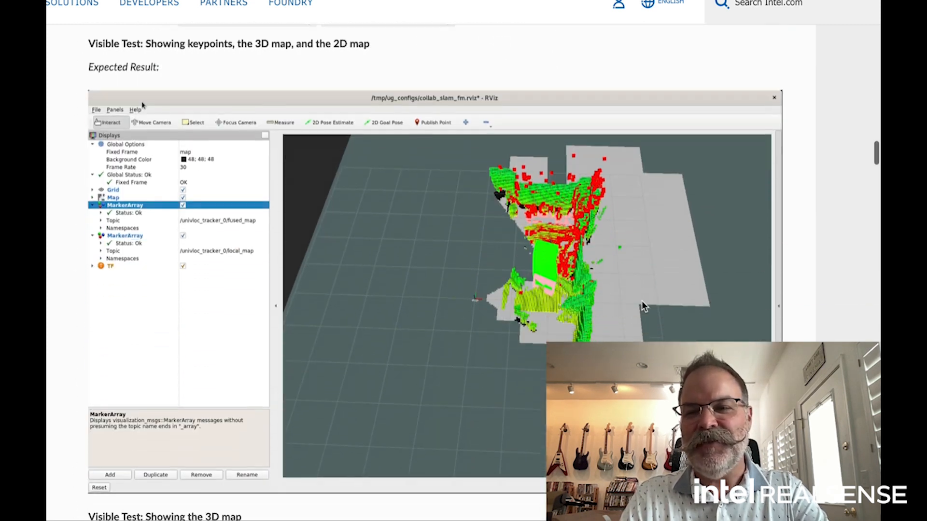
scroll(down, 3)
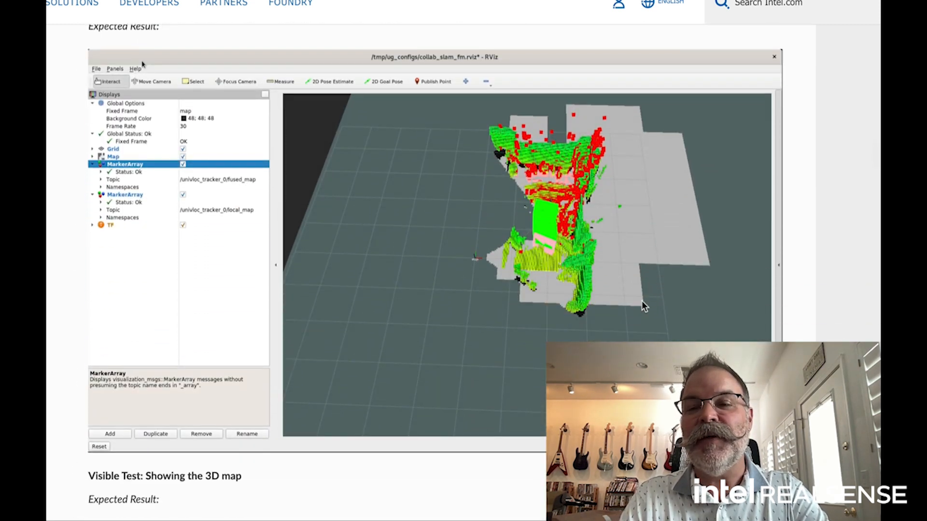
scroll(down, 3)
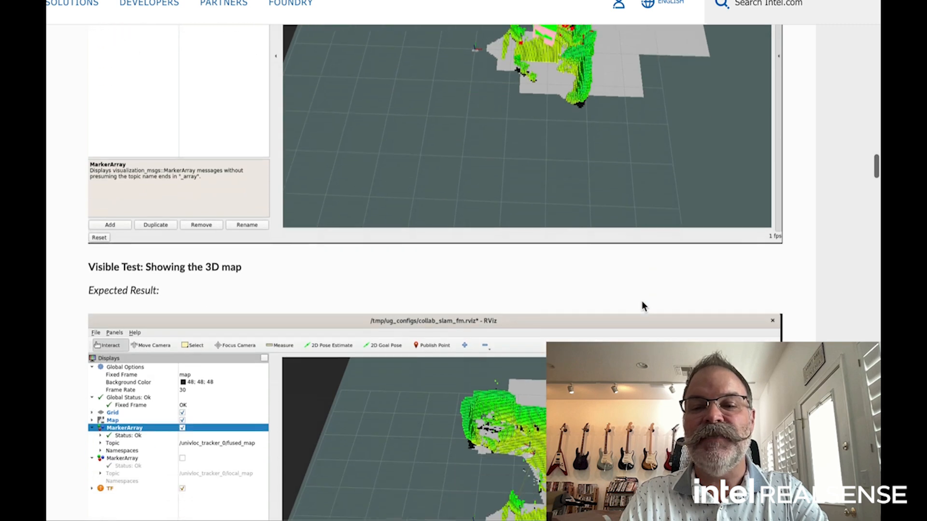
scroll(down, 3)
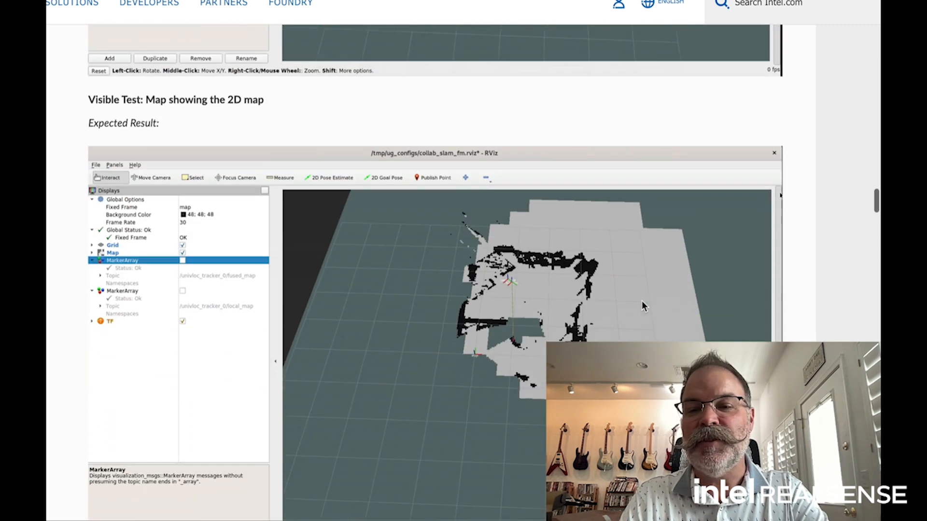
scroll(down, 3)
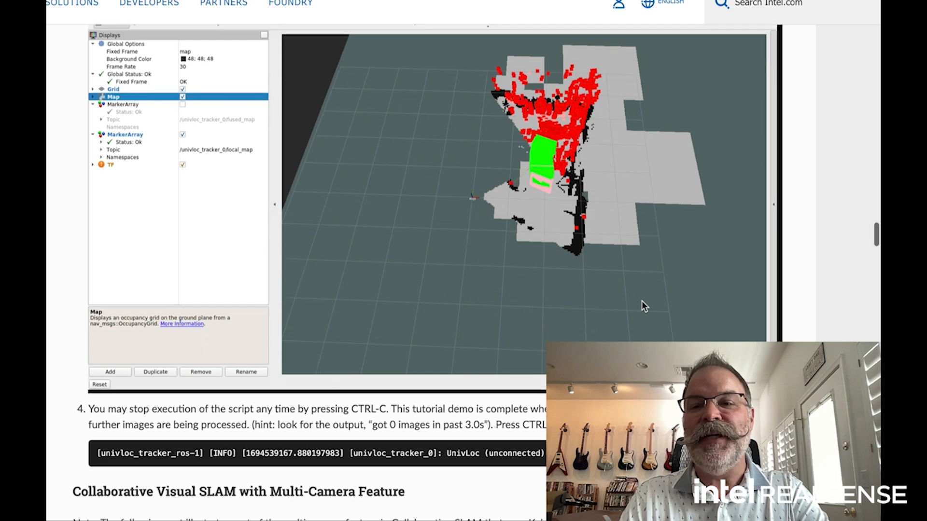
scroll(down, 3)
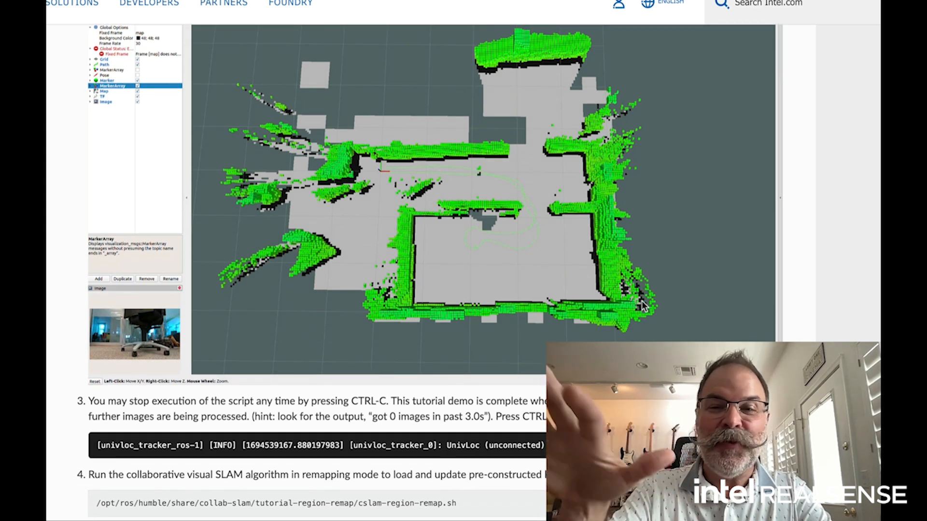
scroll(down, 3)
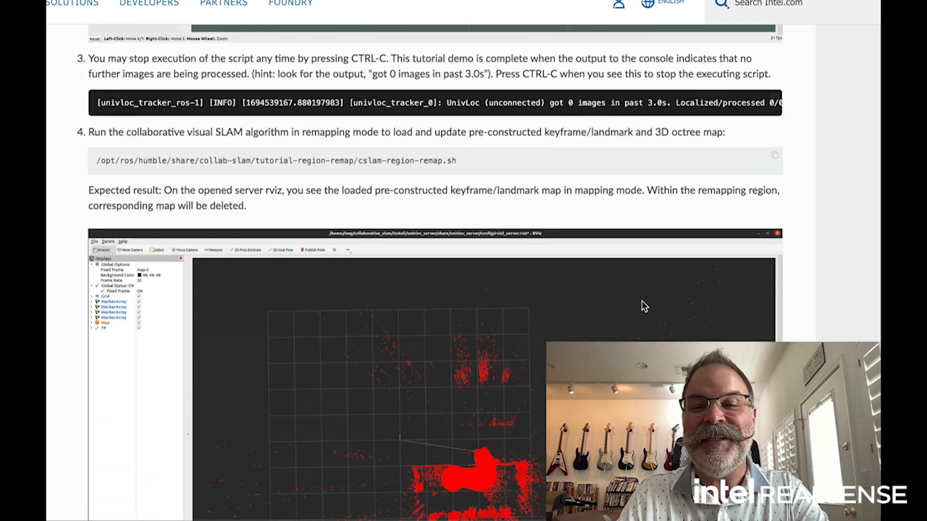